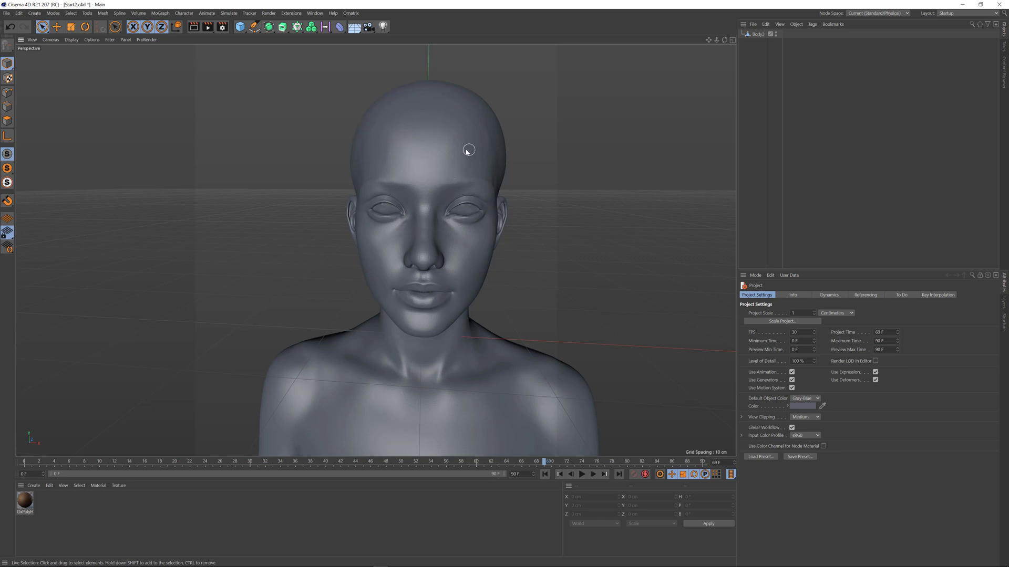
mouse_move(427, 141)
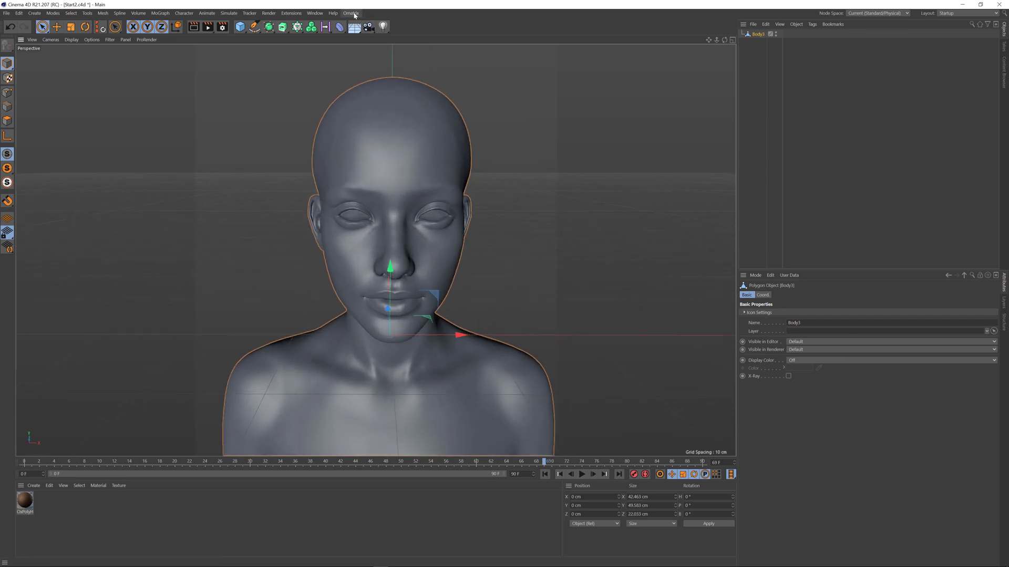
Add an Ornatrix hair object to the head and set Guides From Mesh guide count to 0
click(351, 13)
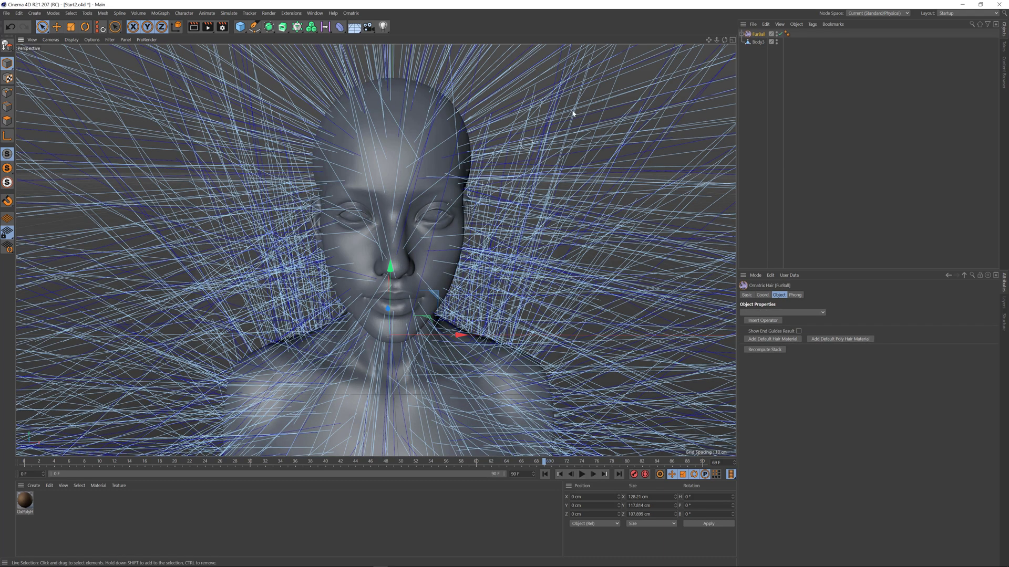
click(746, 33)
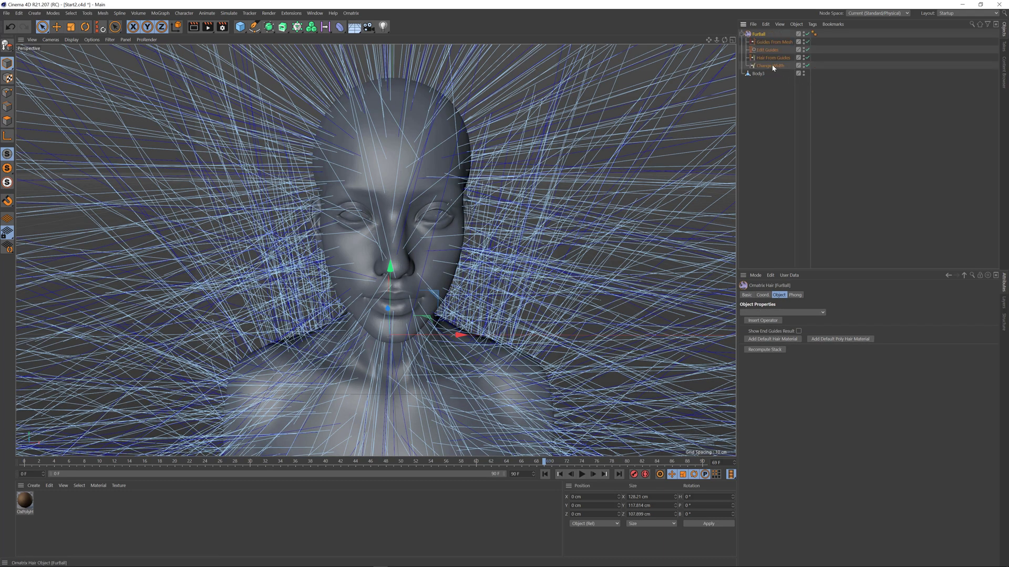
click(769, 50)
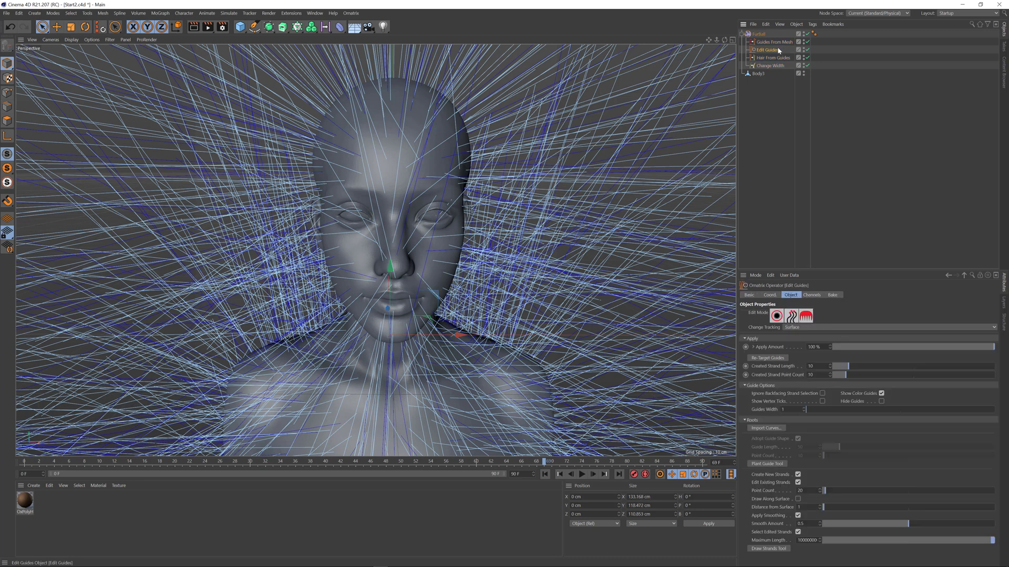
click(772, 42)
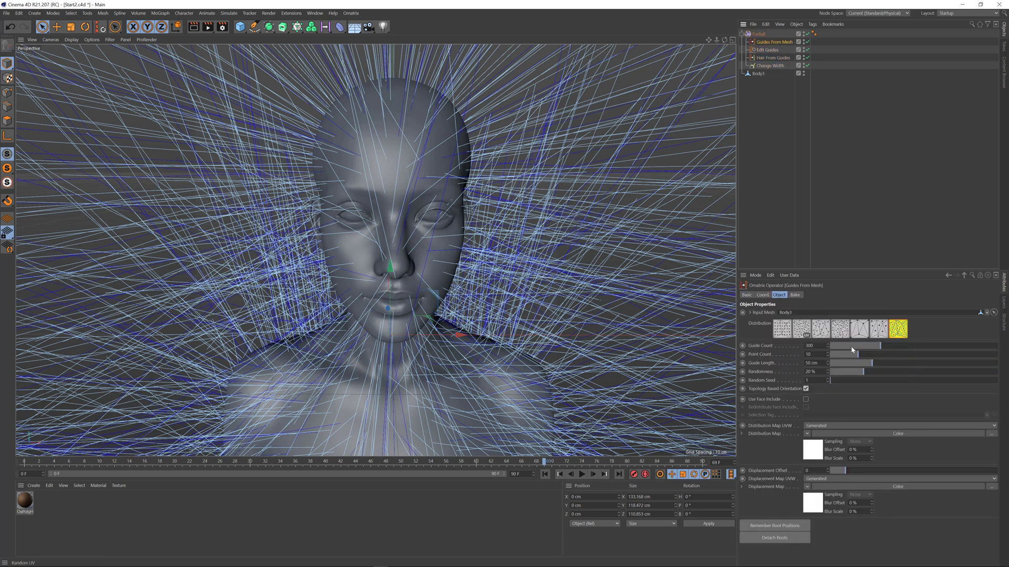
drag(855, 345, 830, 346)
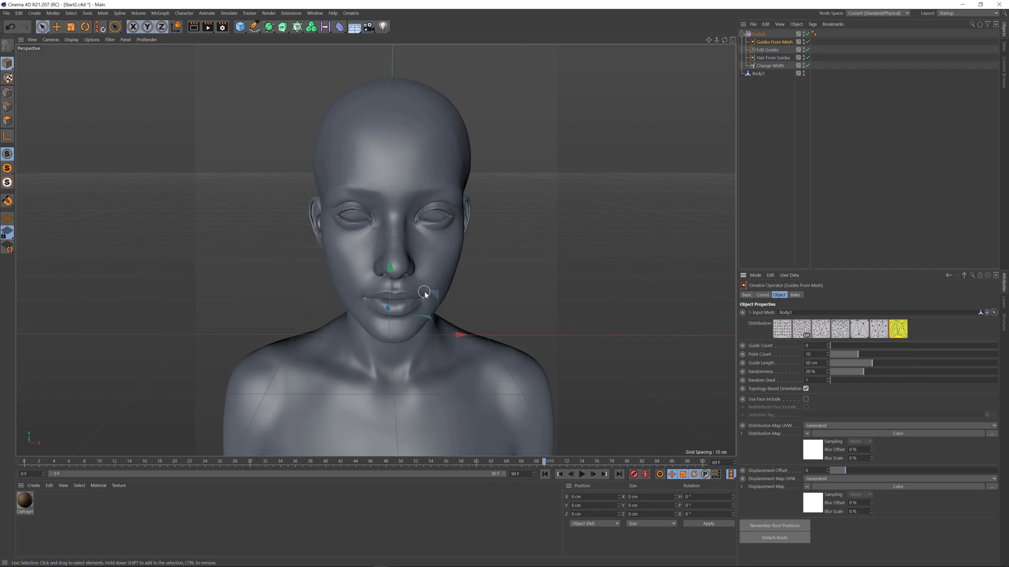
click(769, 65)
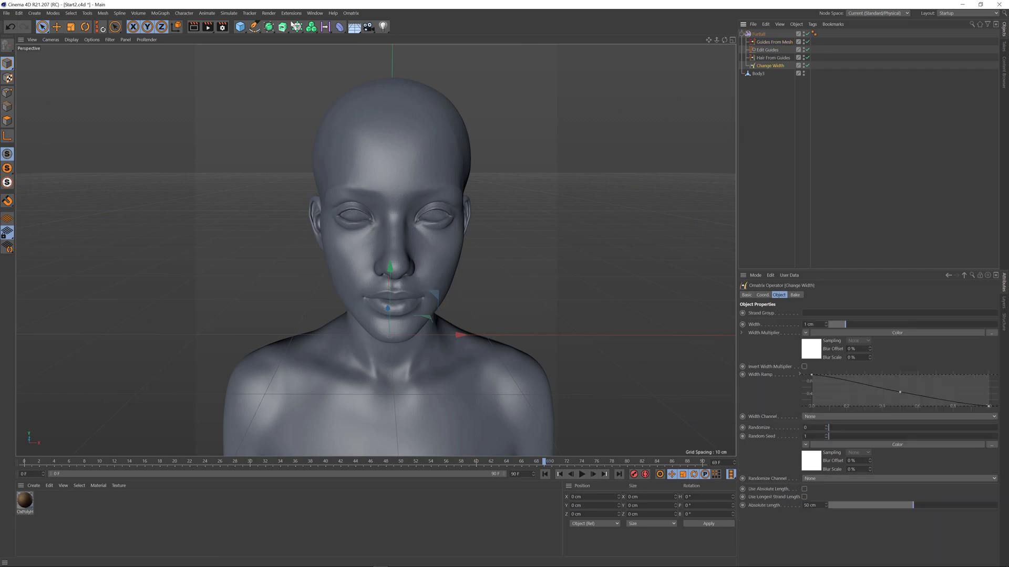
Add a Mesh From Strands operator and thin Change Width from 1 cm to 0.38 cm
click(351, 12)
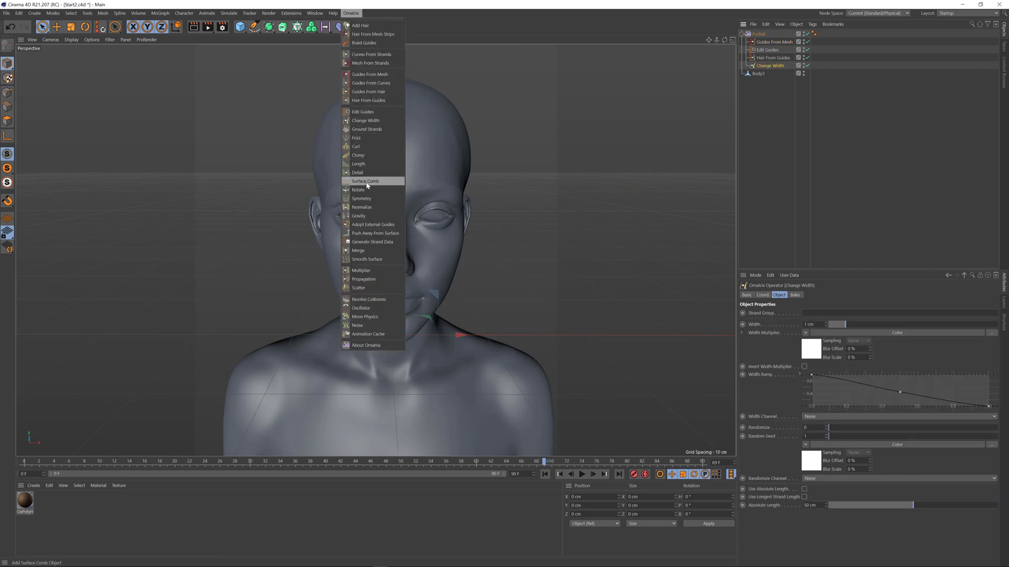
click(370, 63)
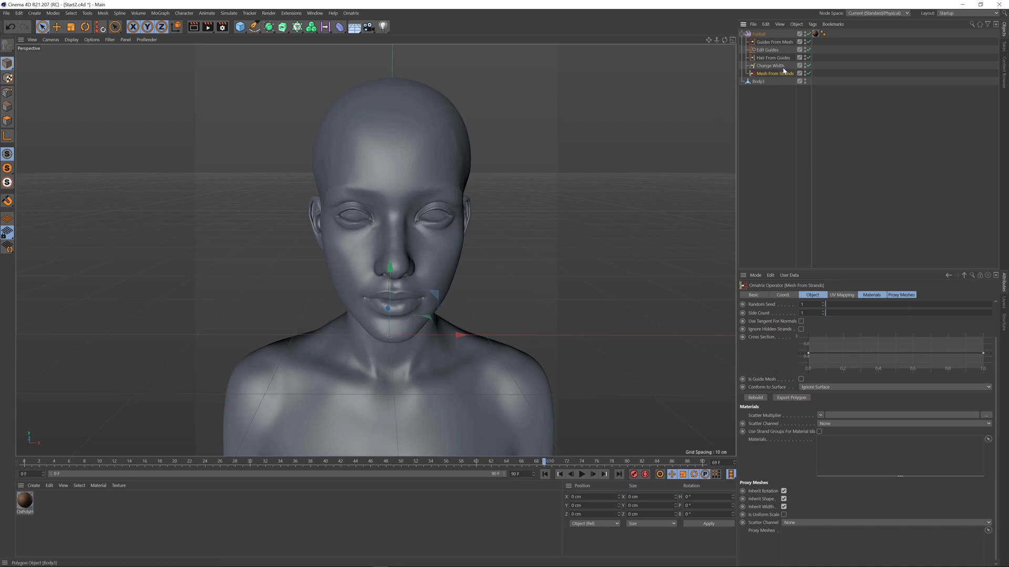
click(770, 65)
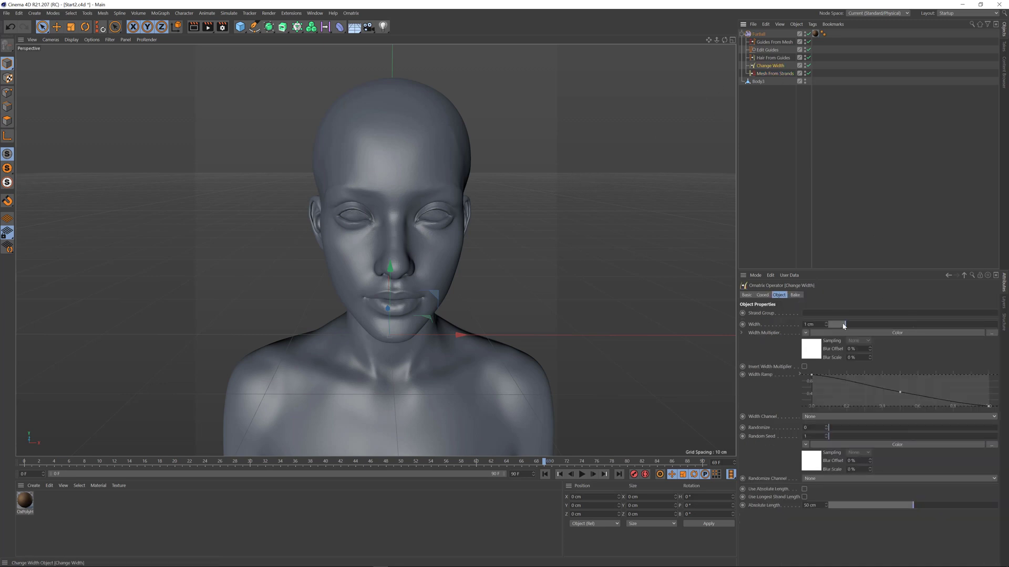
drag(842, 325, 830, 325)
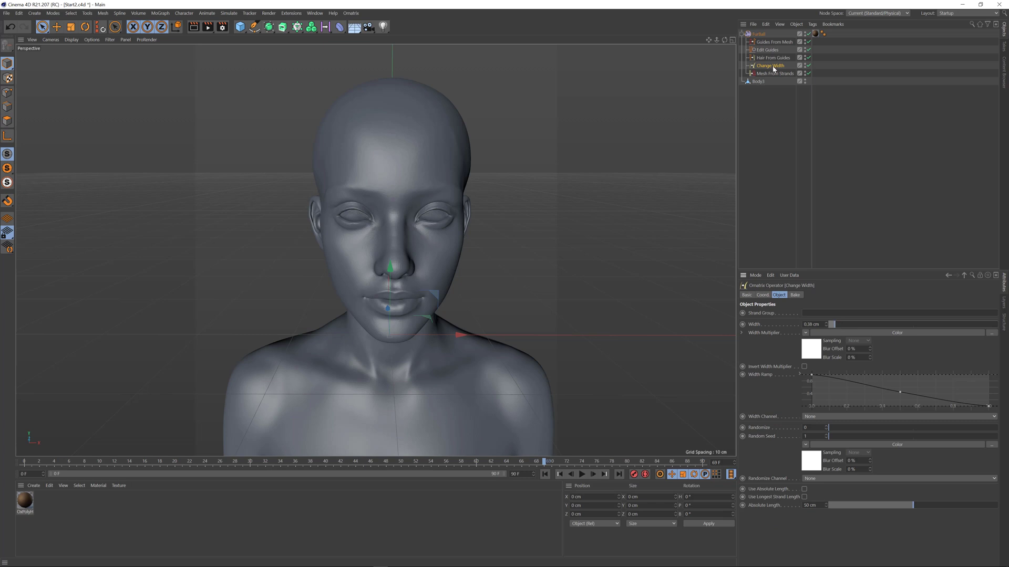
click(772, 57)
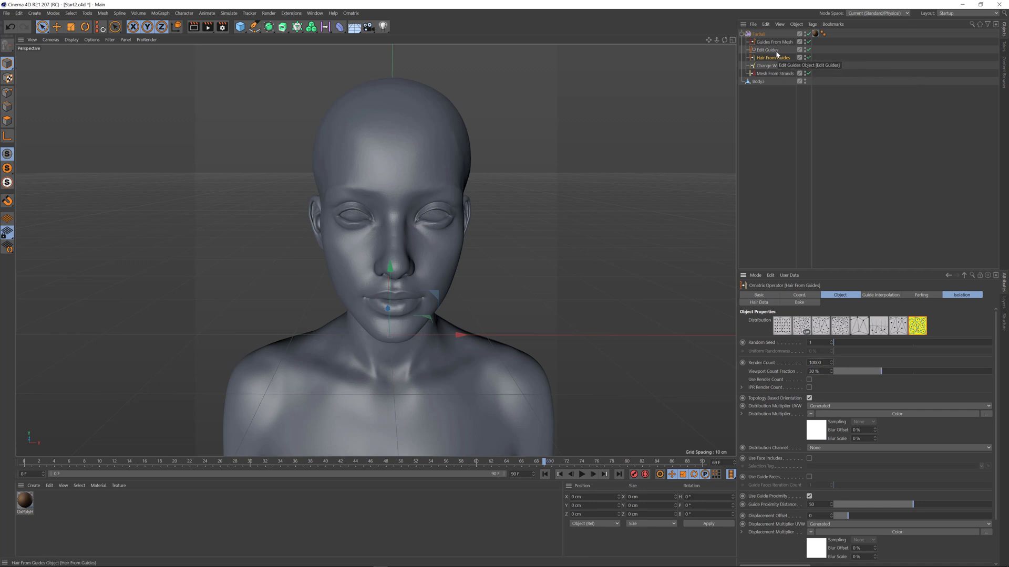
Select the Edit Guides operator to activate its Draw Strands tool
click(767, 49)
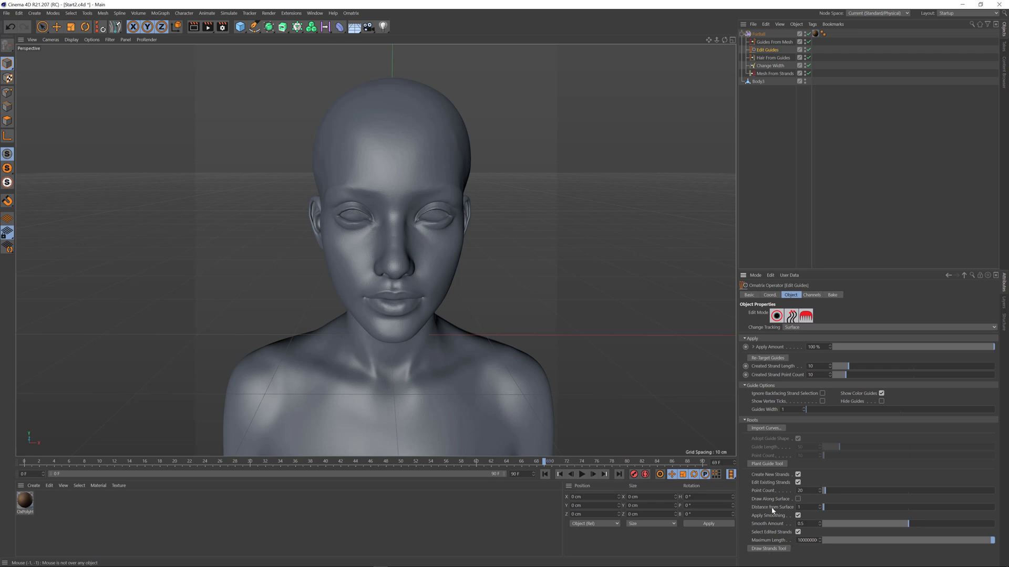
mouse_move(436, 117)
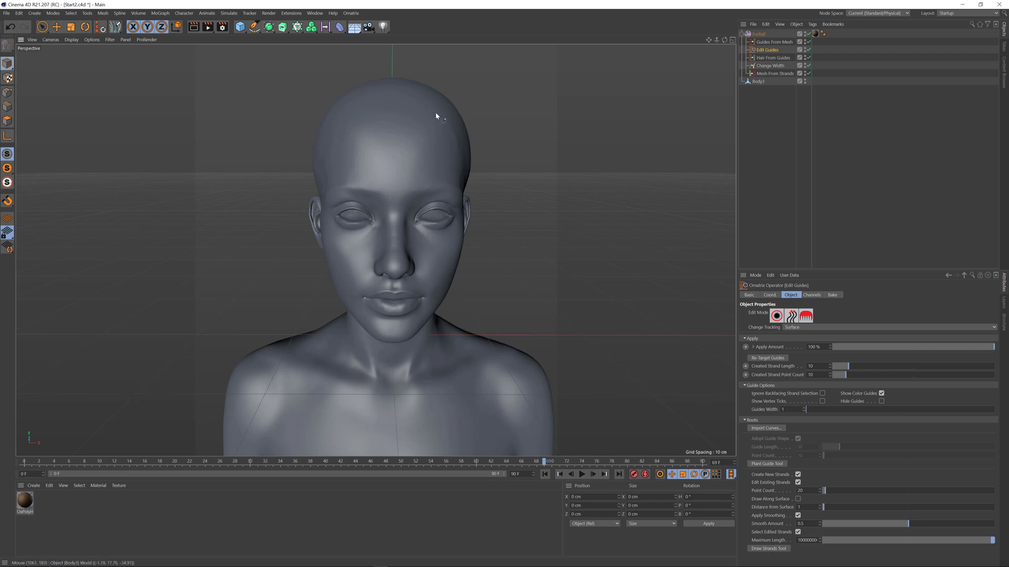
Draw guide strands over the top and back of the scalp with the Draw Strands tool
drag(436, 115, 557, 301)
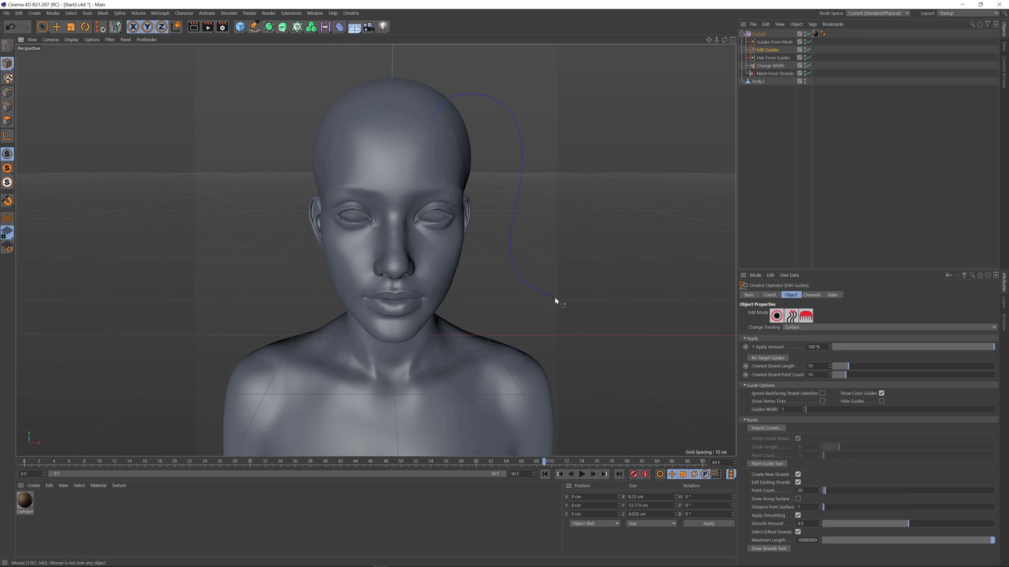
mouse_move(519, 206)
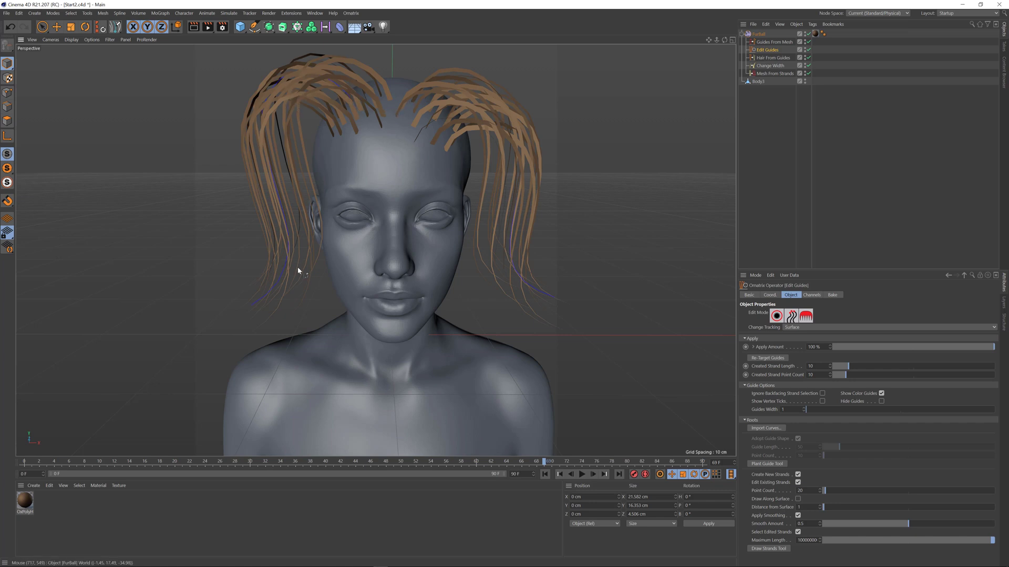
drag(386, 194, 585, 206)
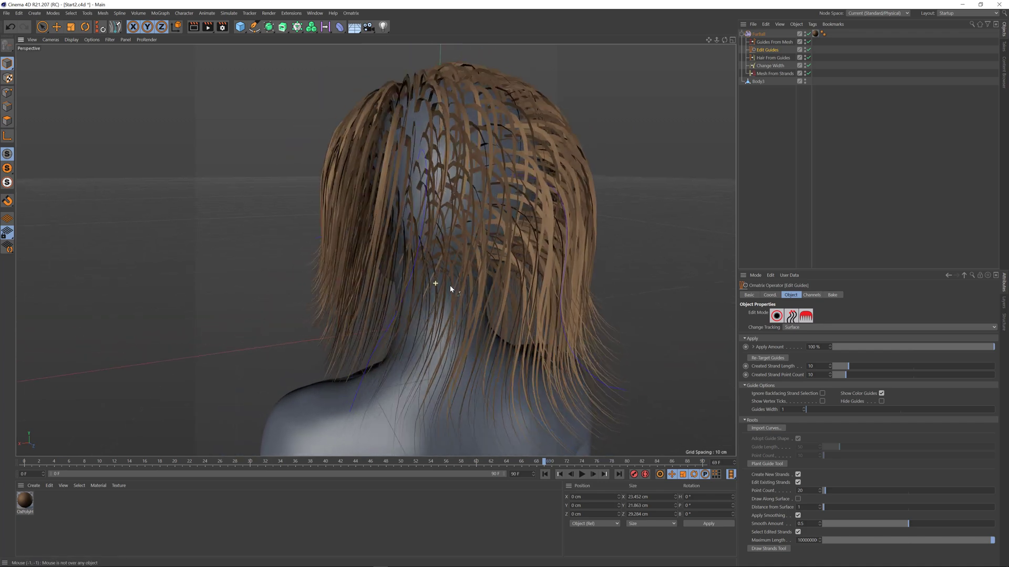
drag(451, 289, 497, 270)
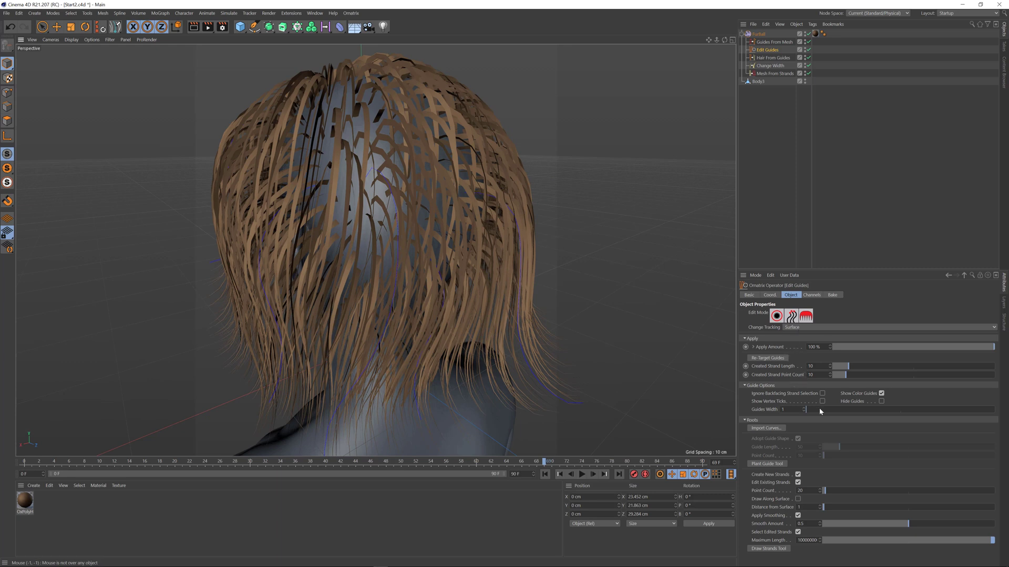
Draw several more long wavy guide strands sweeping off the head
drag(824, 409, 933, 409)
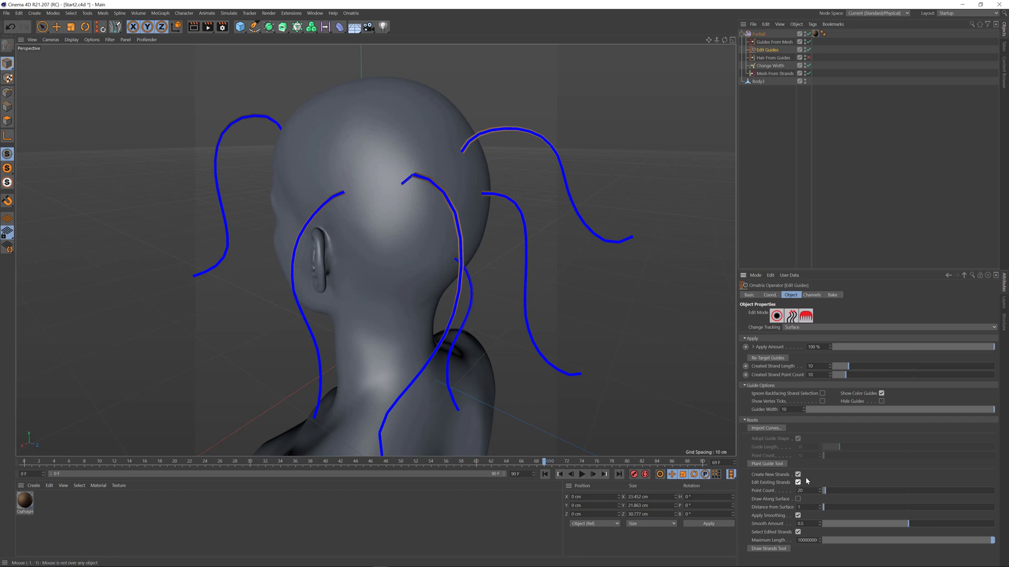
Uncheck Create New Strands under Roots so drawing reshapes existing guides
click(798, 475)
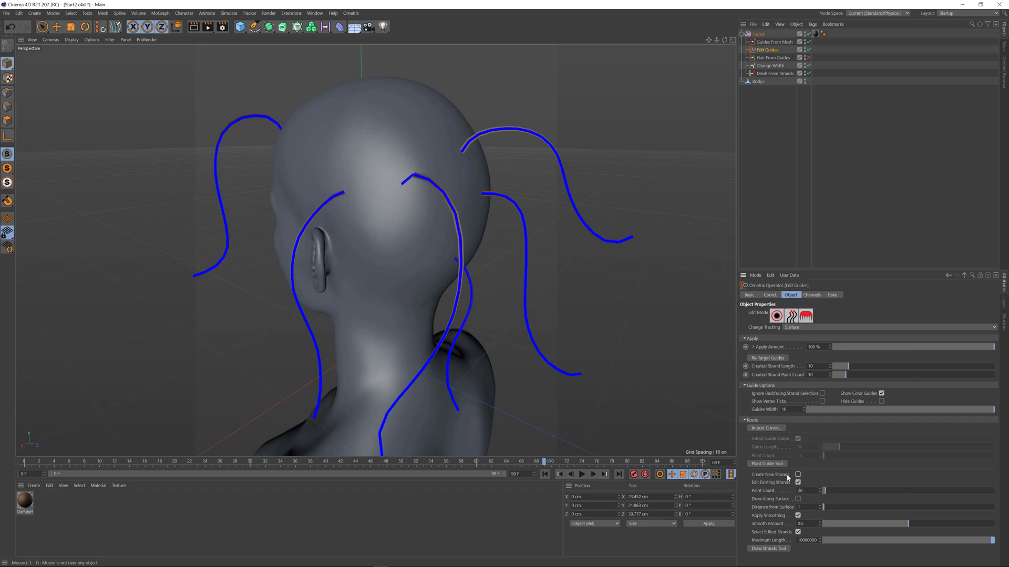
mouse_move(586, 312)
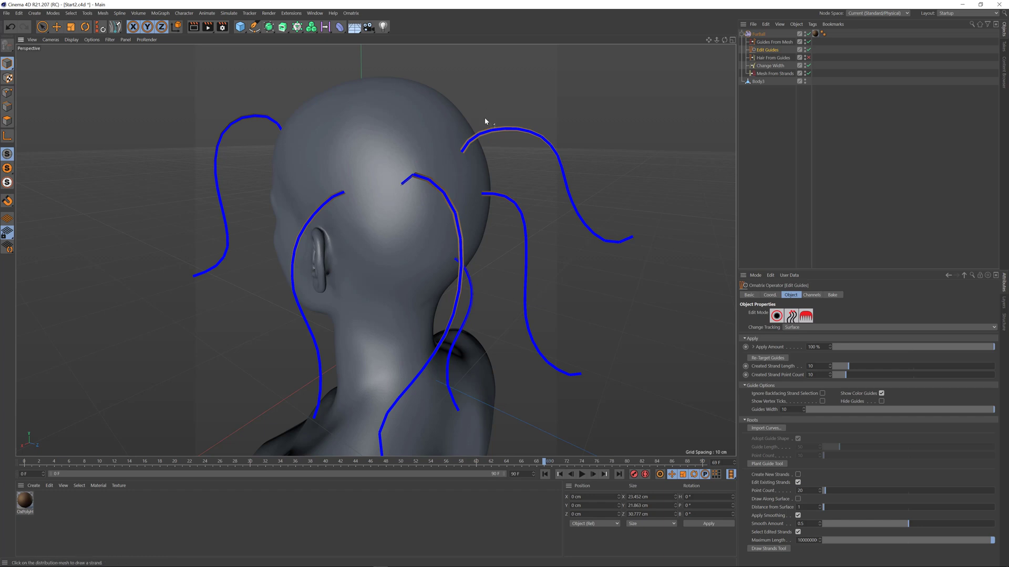
mouse_move(498, 133)
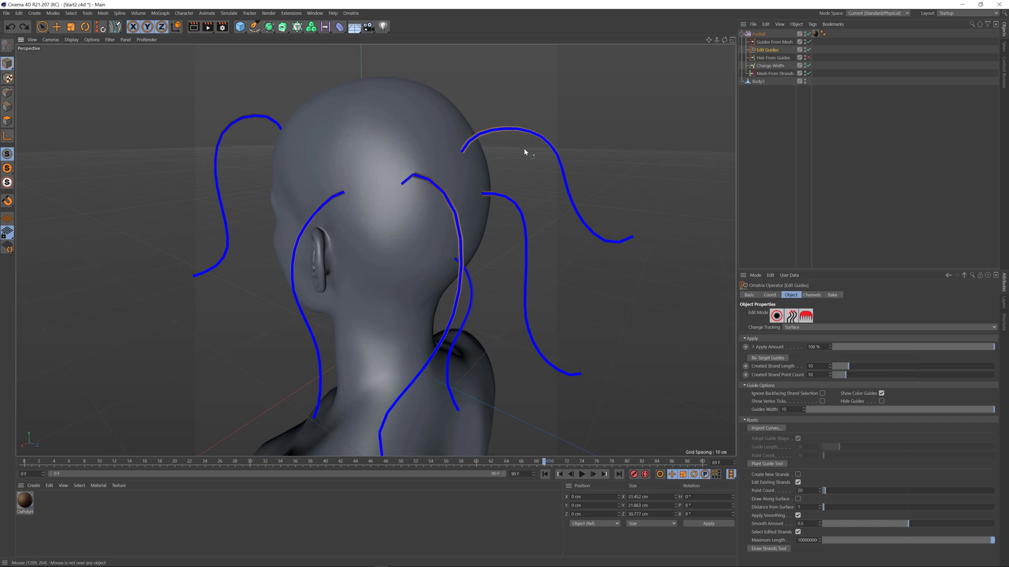
mouse_move(636, 338)
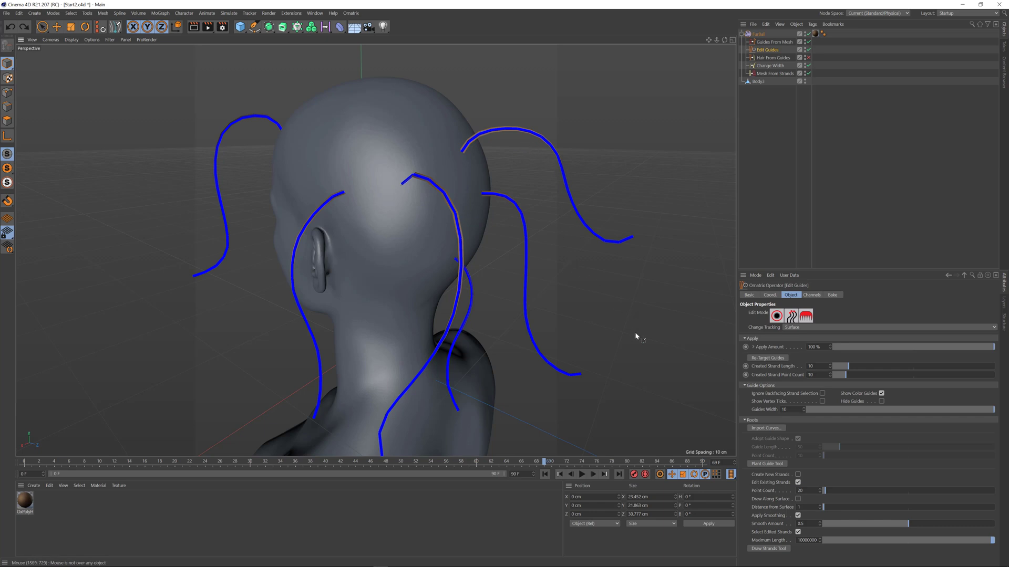
mouse_move(826, 494)
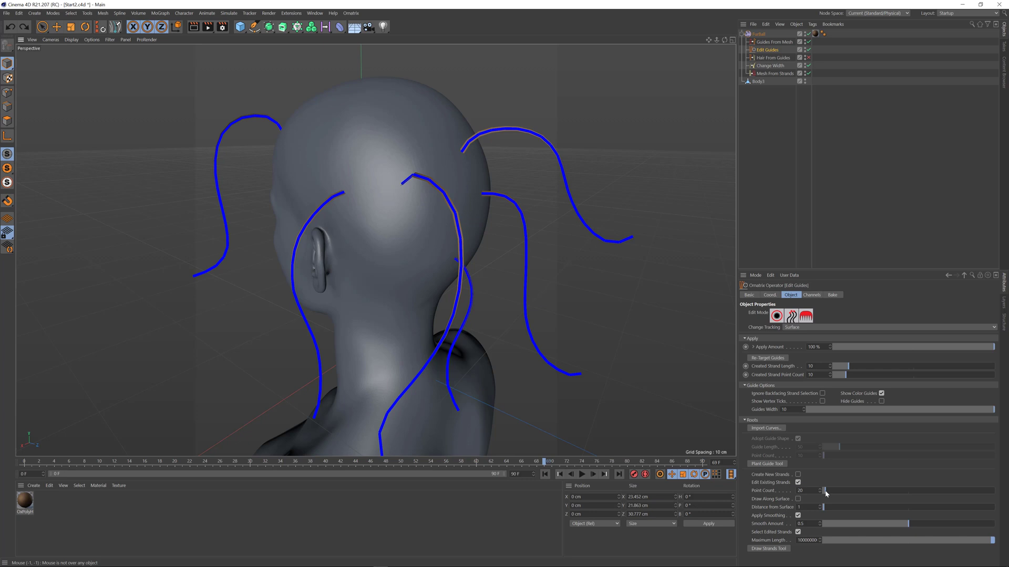
Lower the Point Count for newly drawn strands to 10
drag(826, 491, 832, 491)
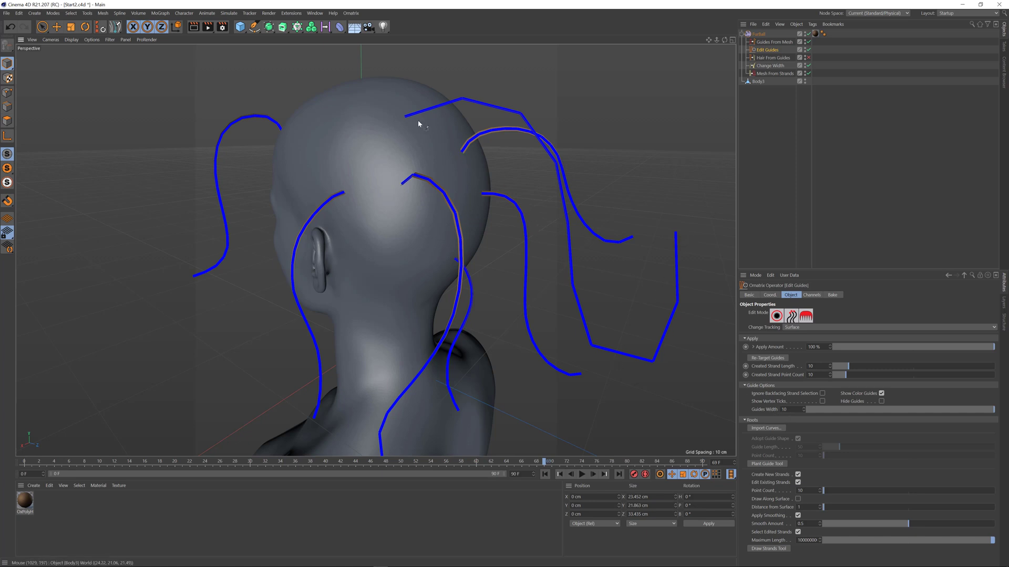
mouse_move(552, 269)
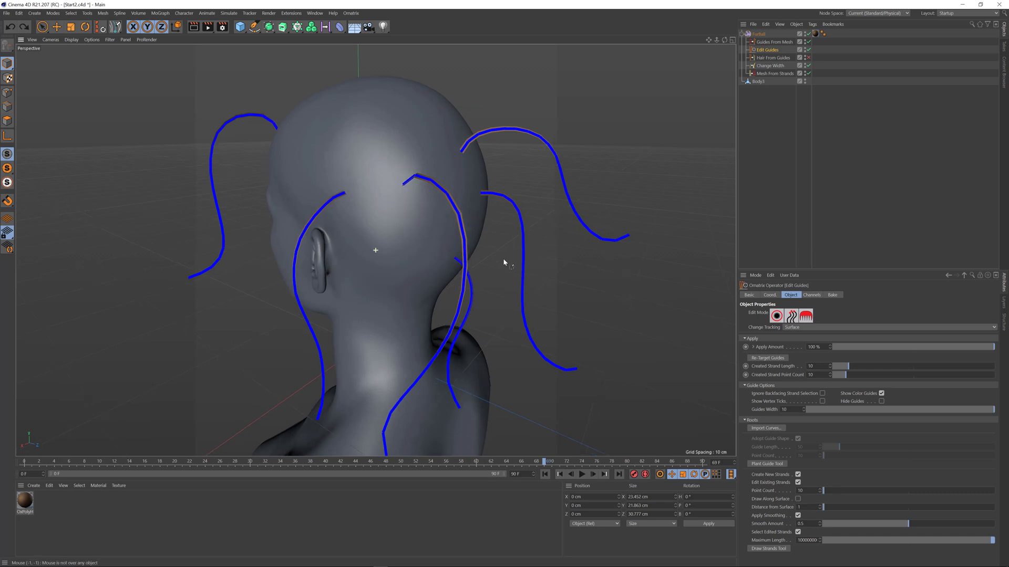
Draw a new guide strand over the top of the scalp from the crown down the back
drag(503, 263, 397, 136)
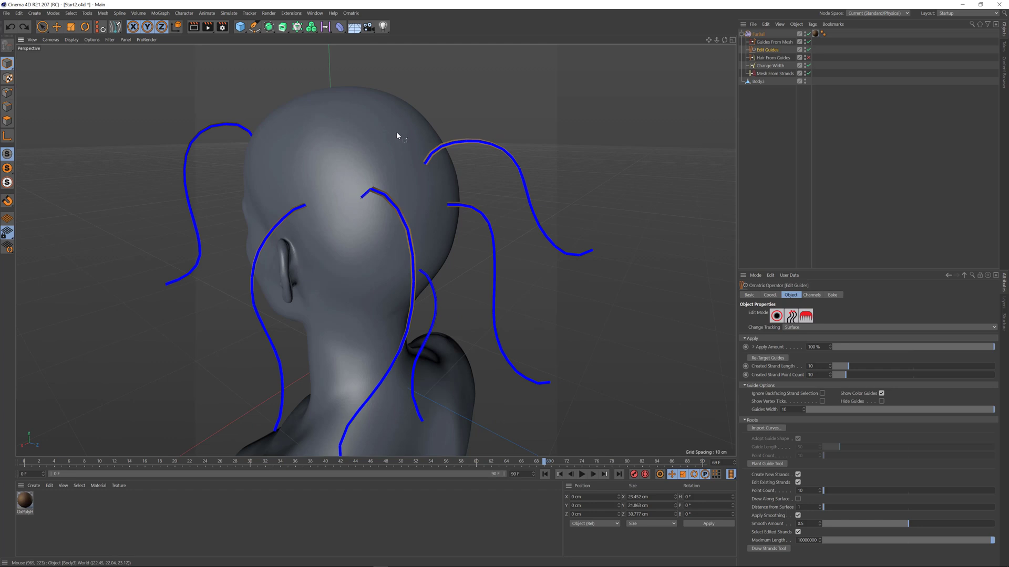
drag(397, 135, 584, 128)
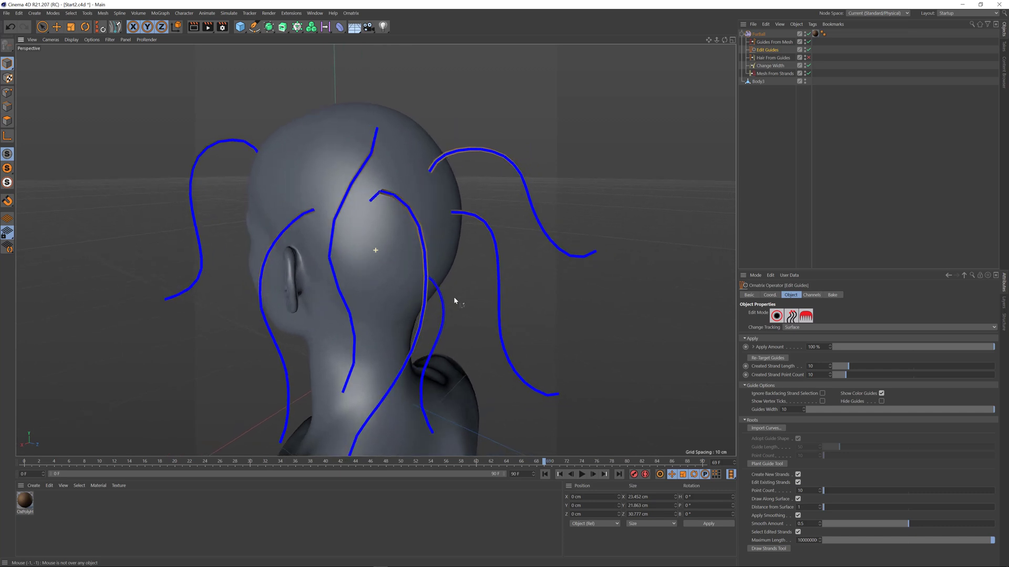
mouse_move(815, 486)
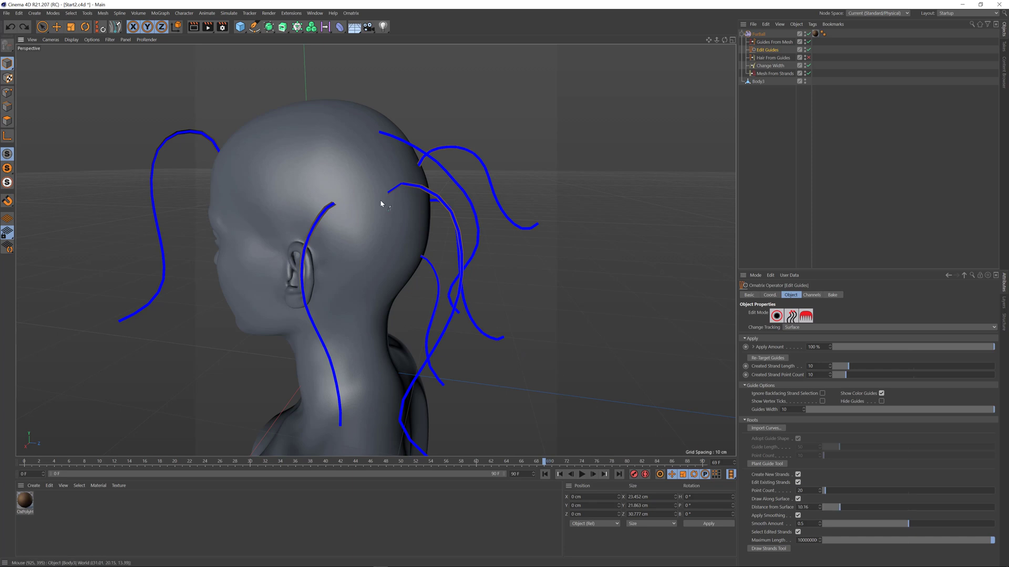
Turn off Apply Smoothing for newly drawn strands
click(804, 506)
text(1)
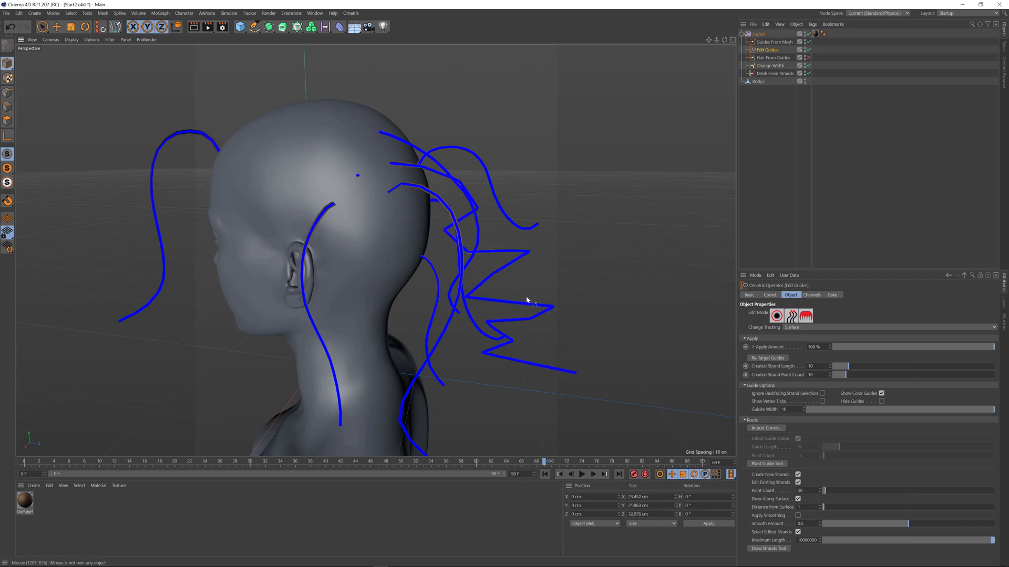
mouse_move(477, 290)
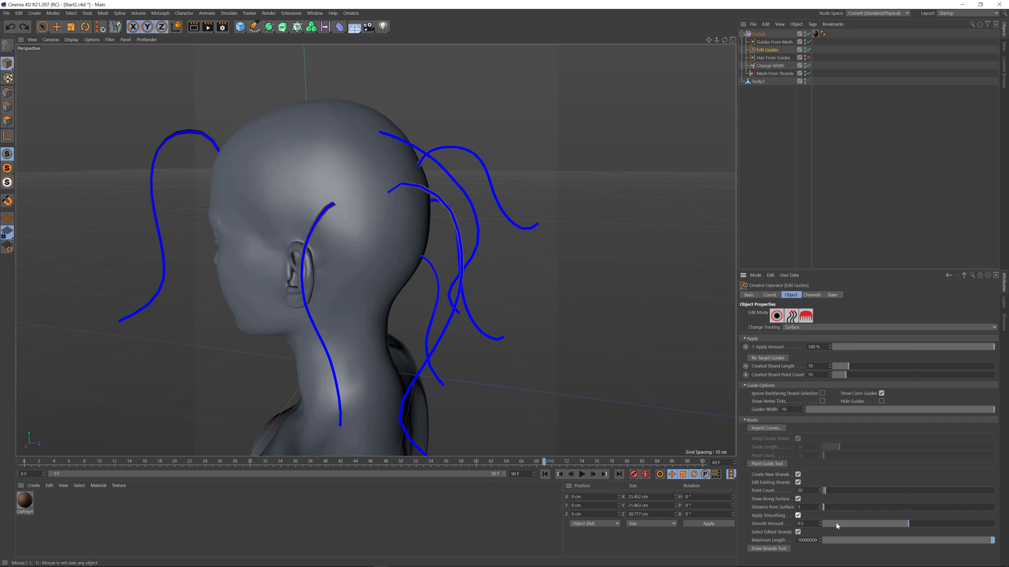
Drag Smooth Amount down from 0.5, through about 0.41, to settle at 0.44
drag(865, 524, 881, 524)
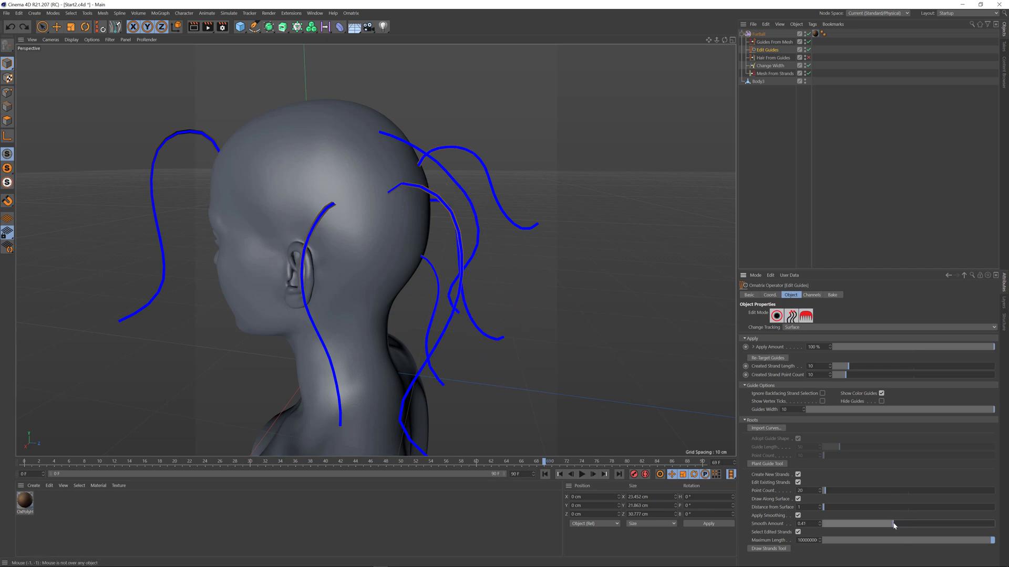
drag(888, 524, 899, 523)
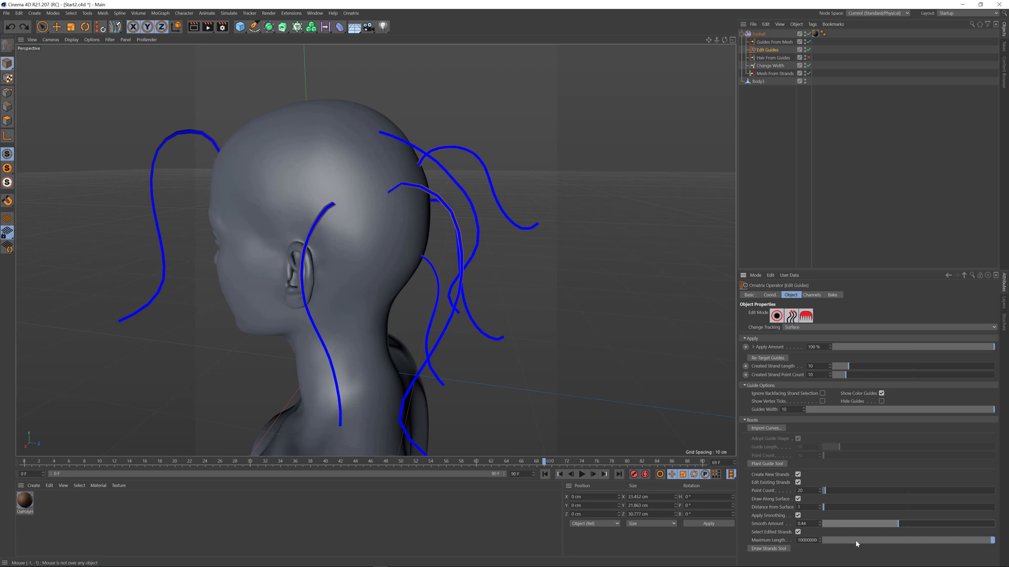
mouse_move(869, 546)
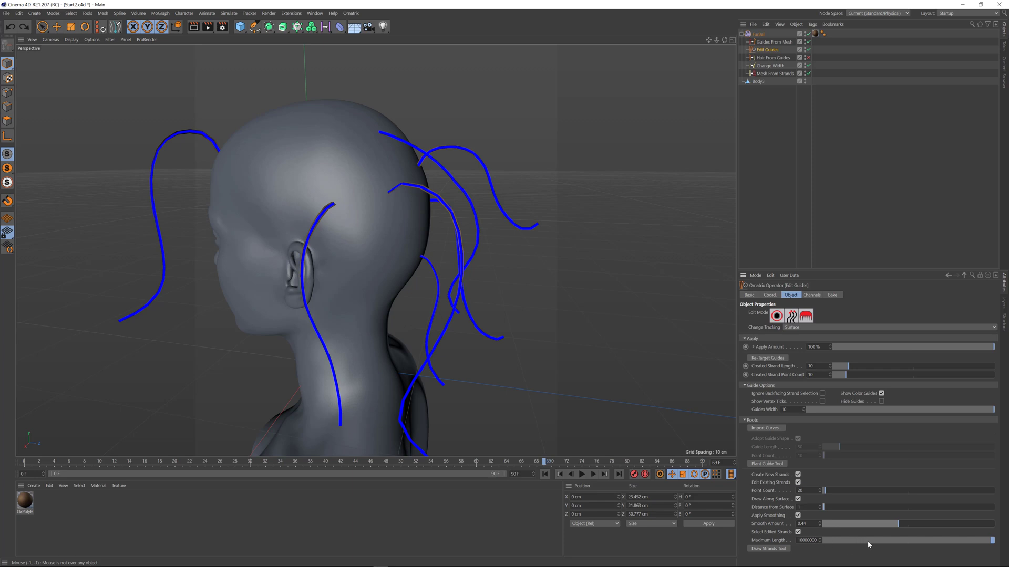
Drag the Maximum Length slider down to 3.77 to cap drawn strand length
drag(991, 540, 839, 540)
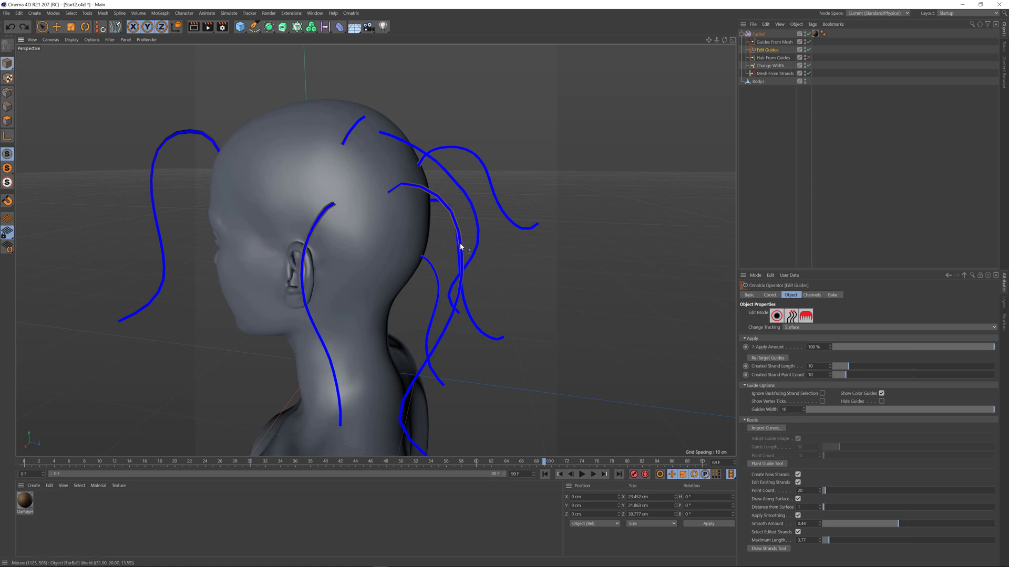
mouse_move(397, 155)
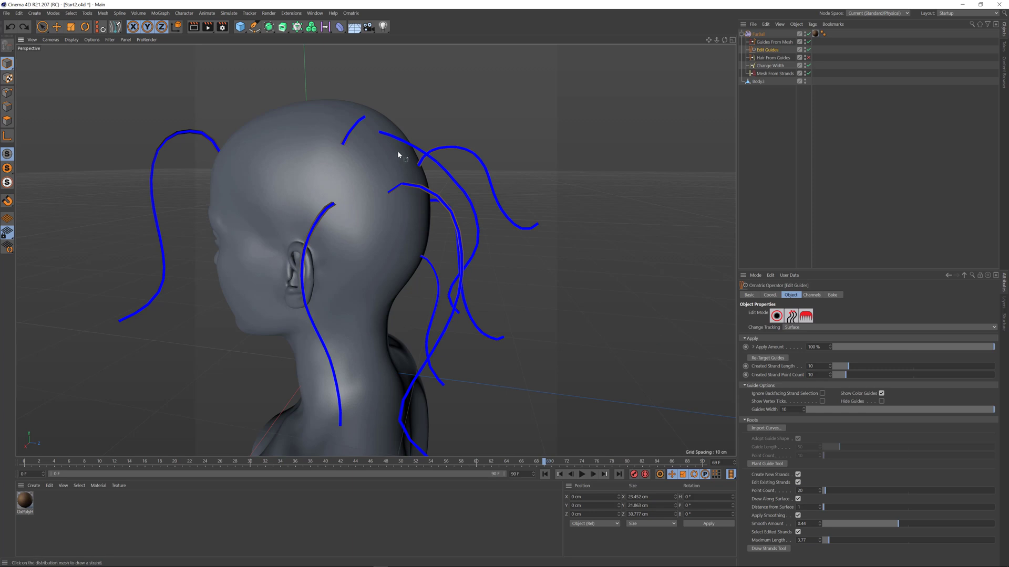